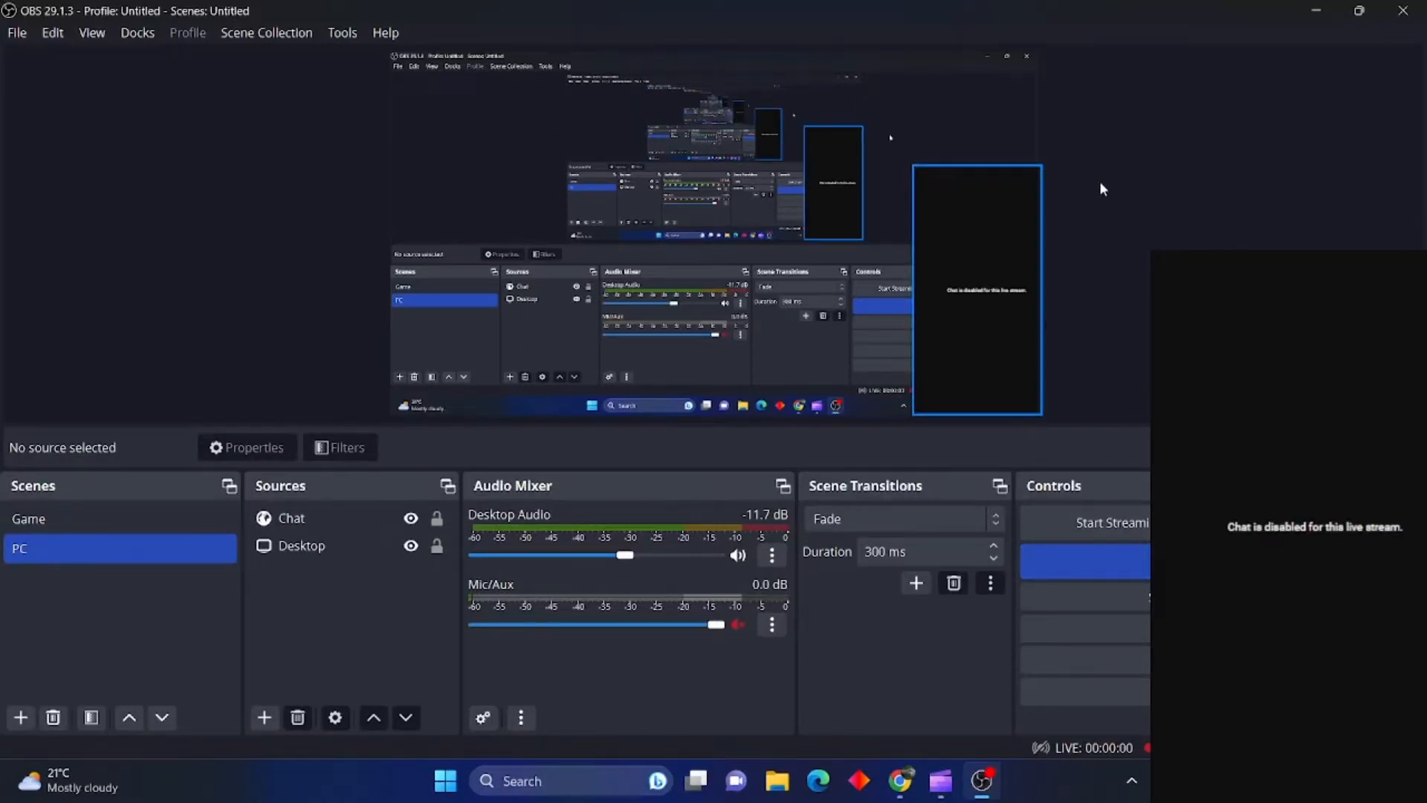
mouse_move(985, 333)
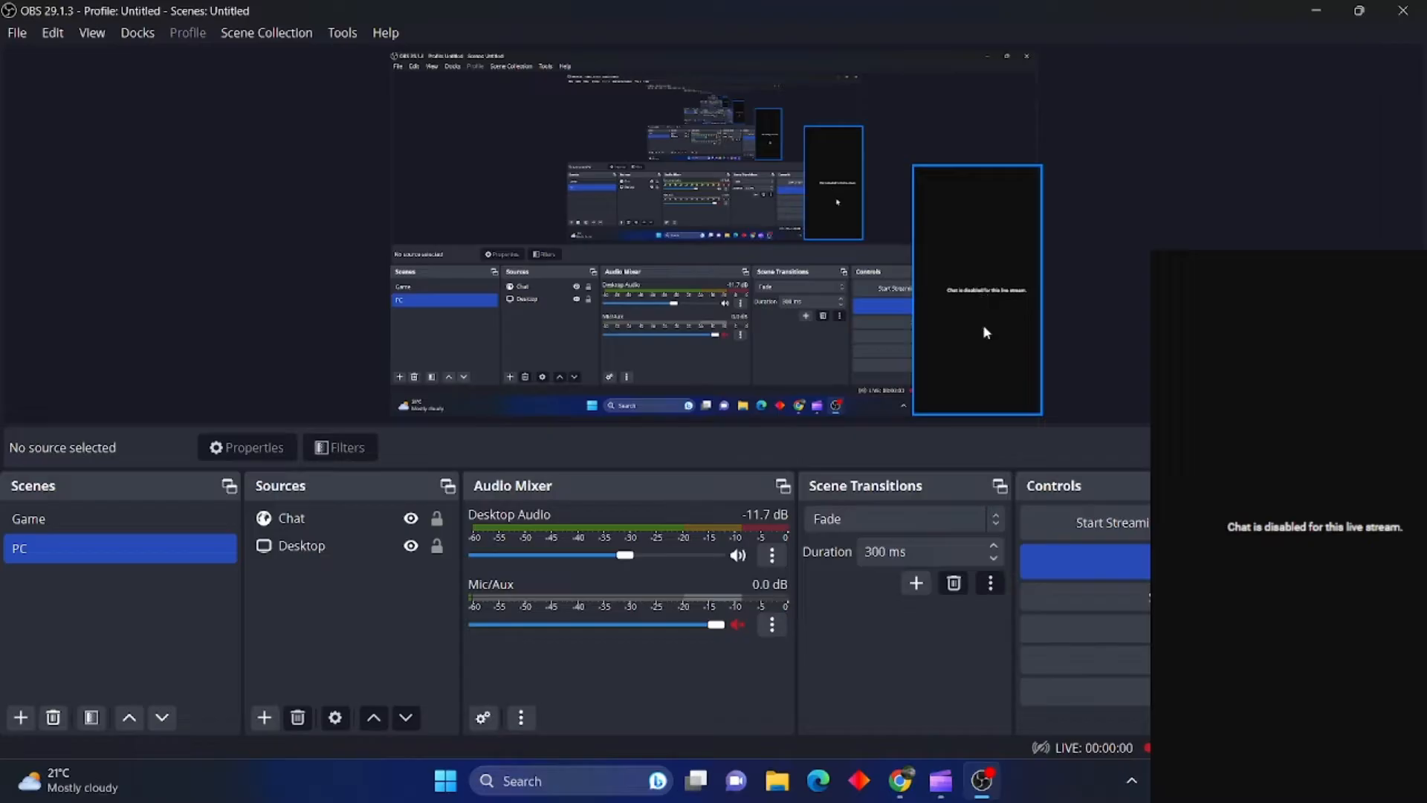
mouse_move(991, 346)
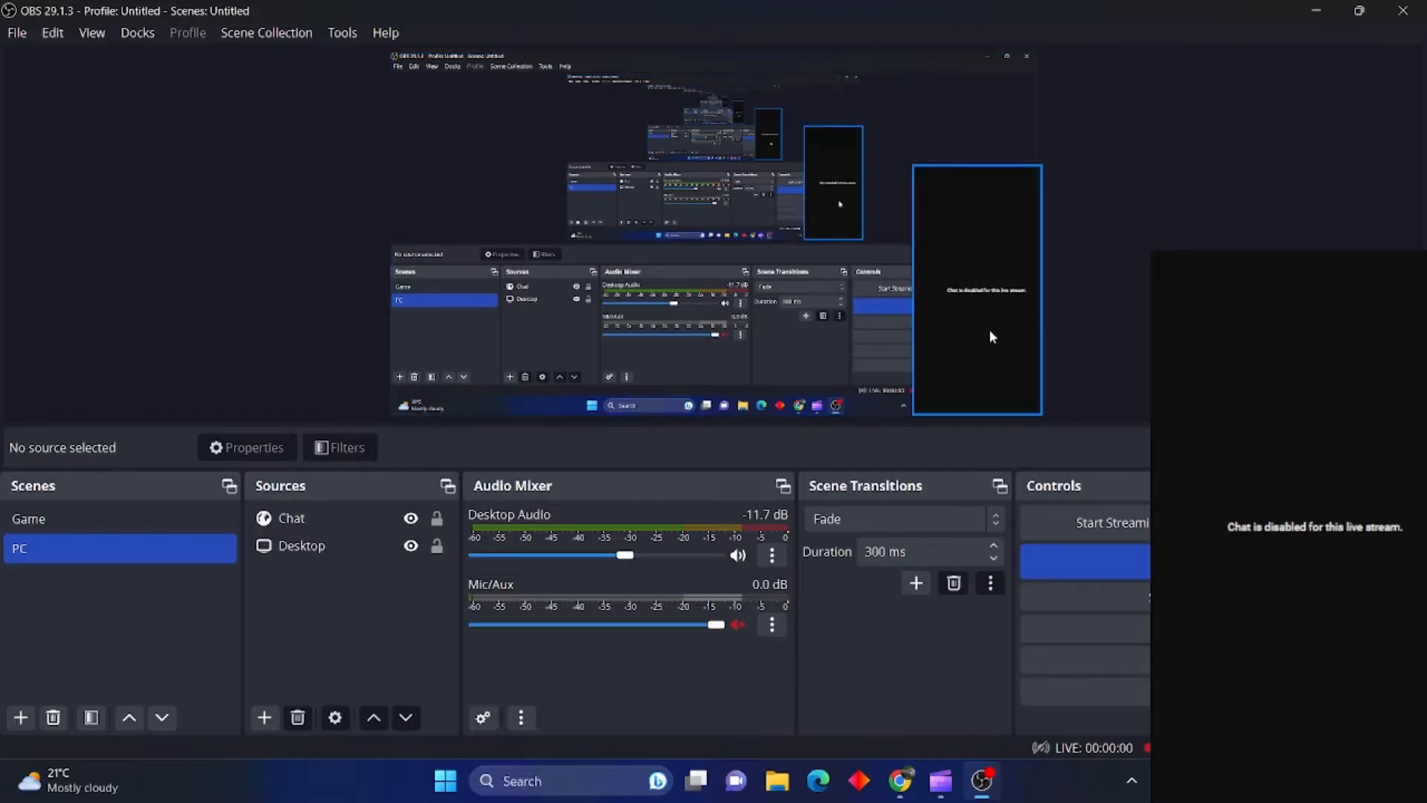
mouse_move(988, 325)
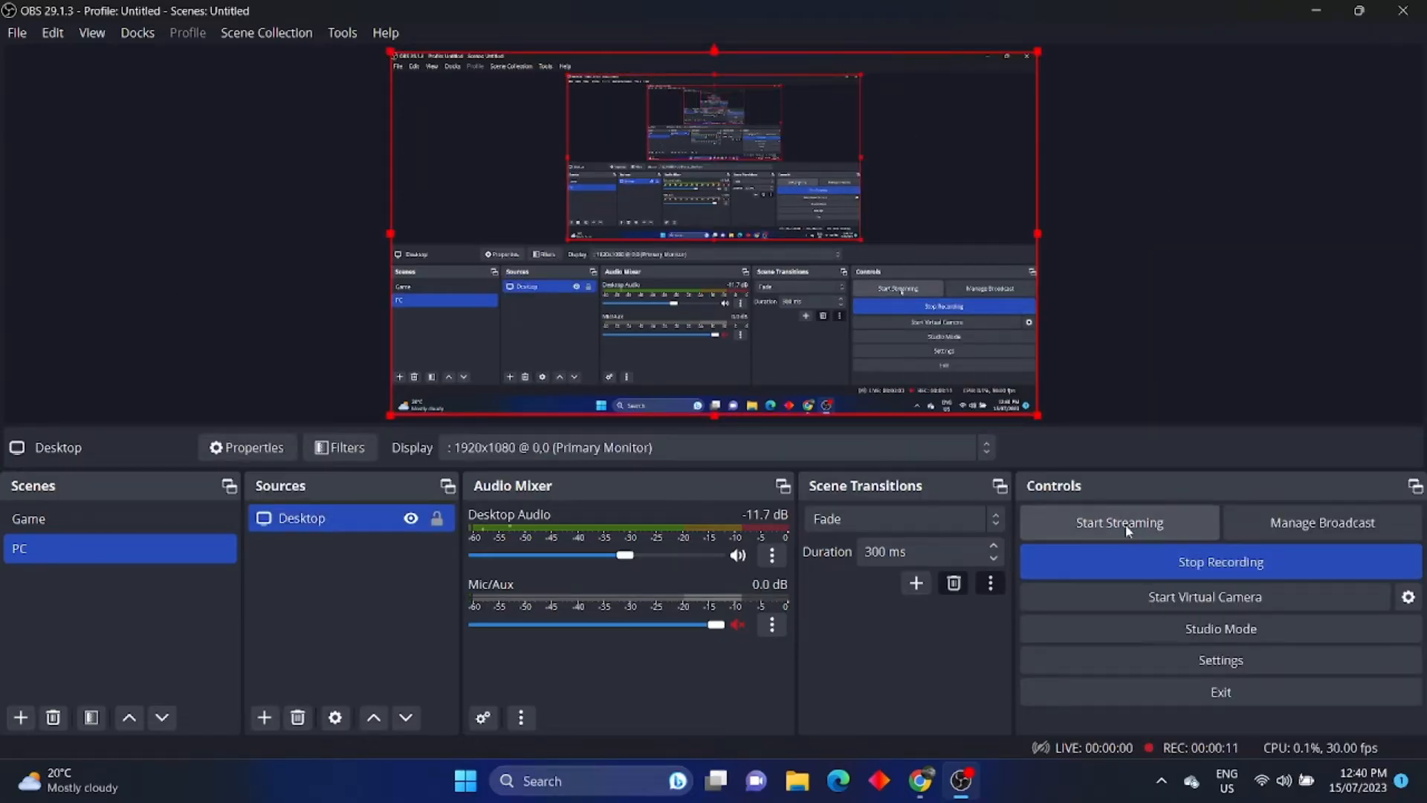
mouse_move(763, 416)
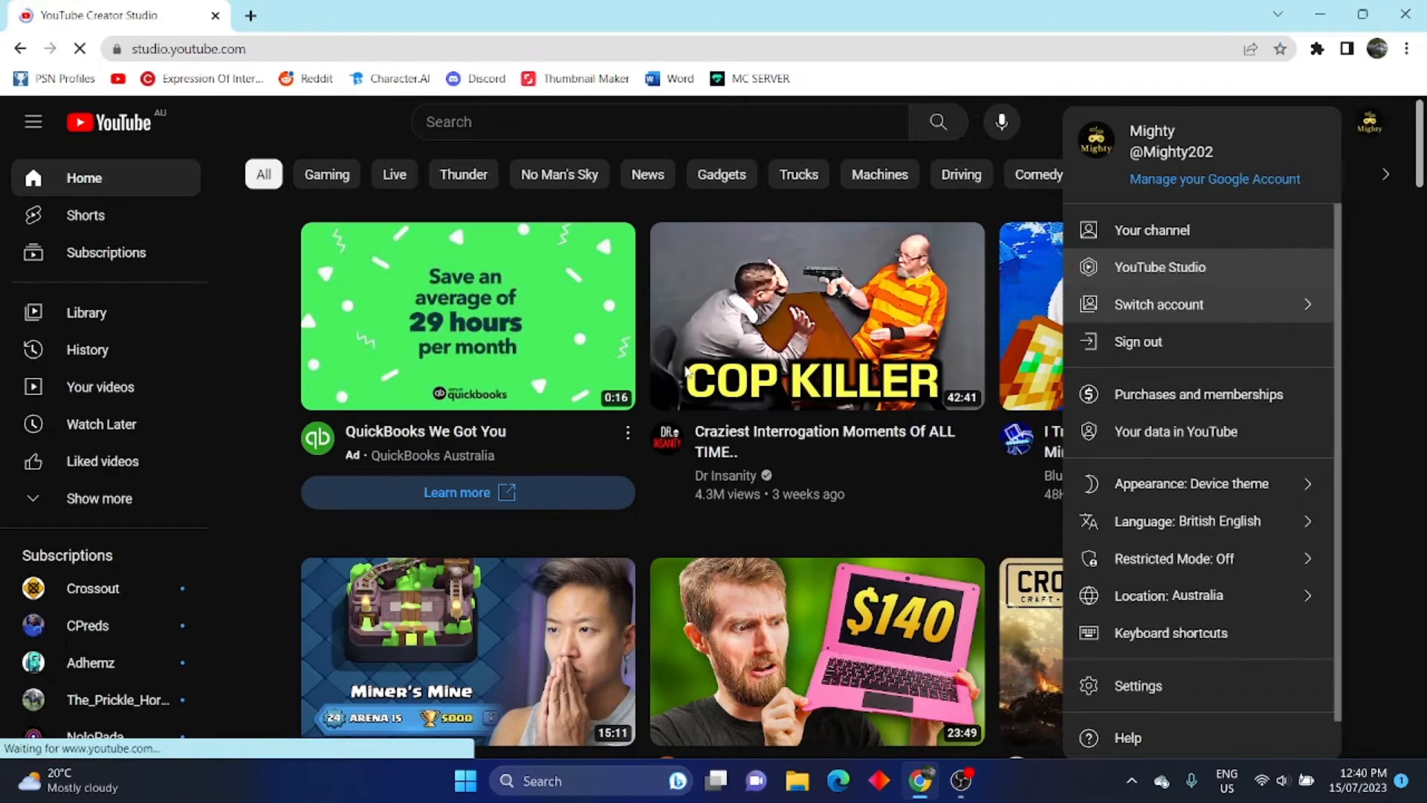
Step: Open the TEST stream's Go live control room in YouTube Studio and show live chat options
click(1160, 268)
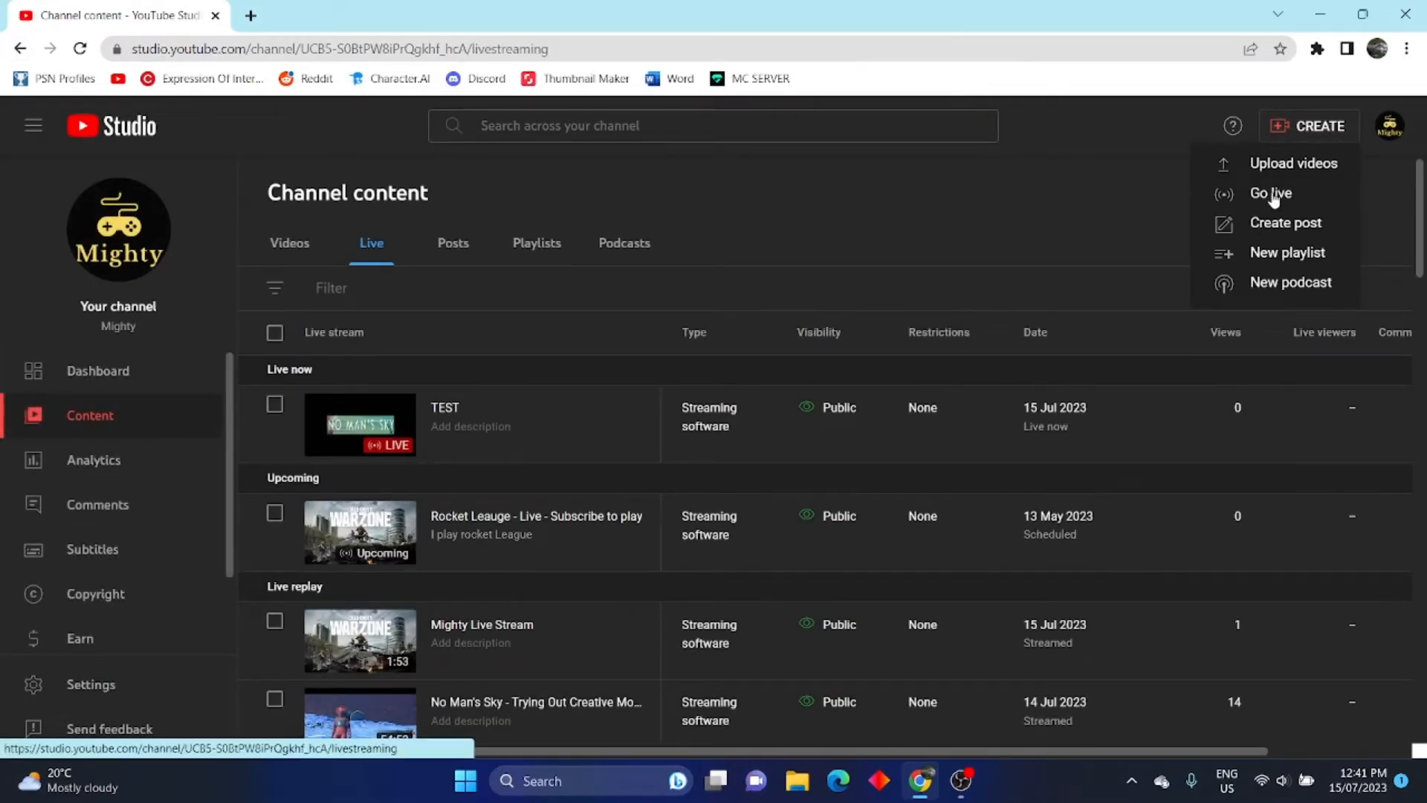
click(1270, 193)
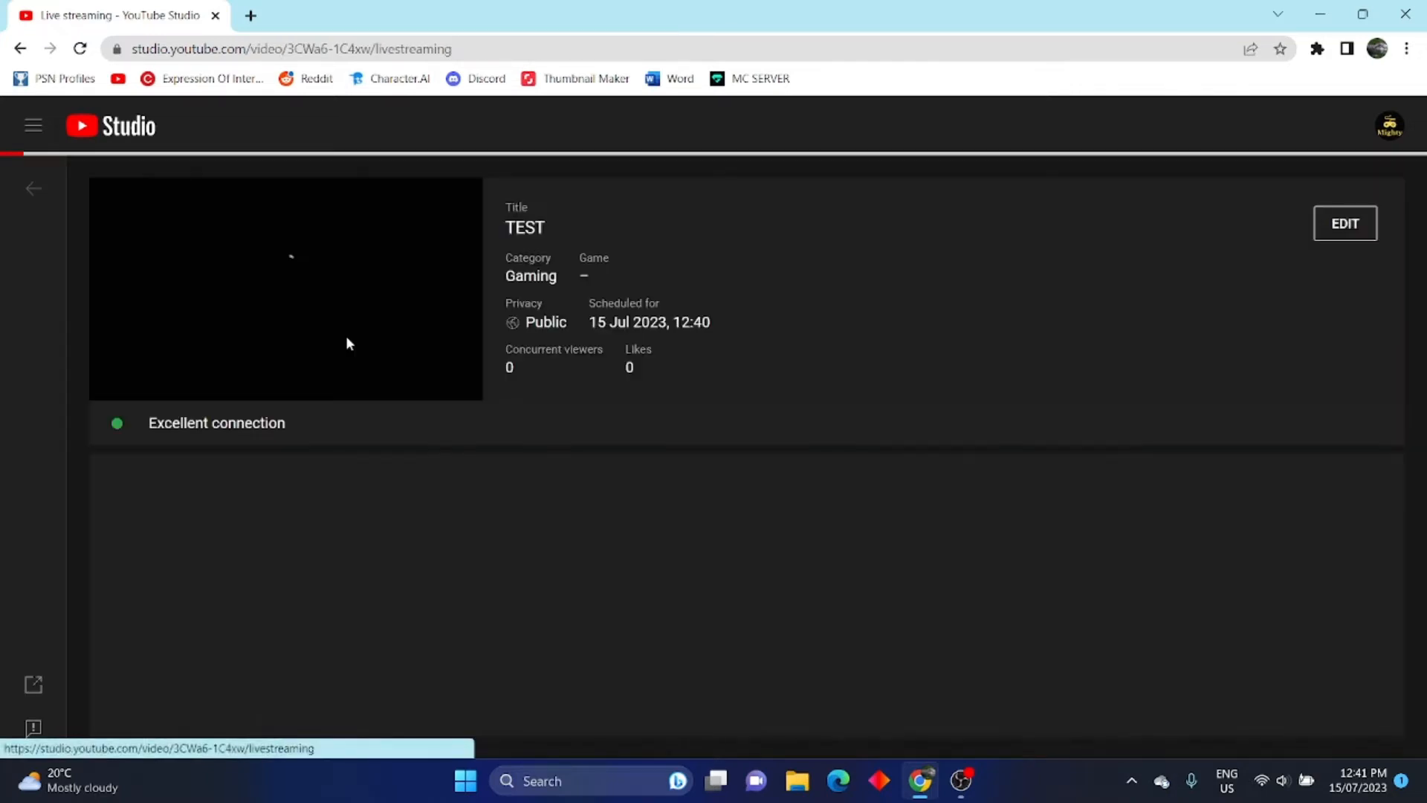
click(1400, 177)
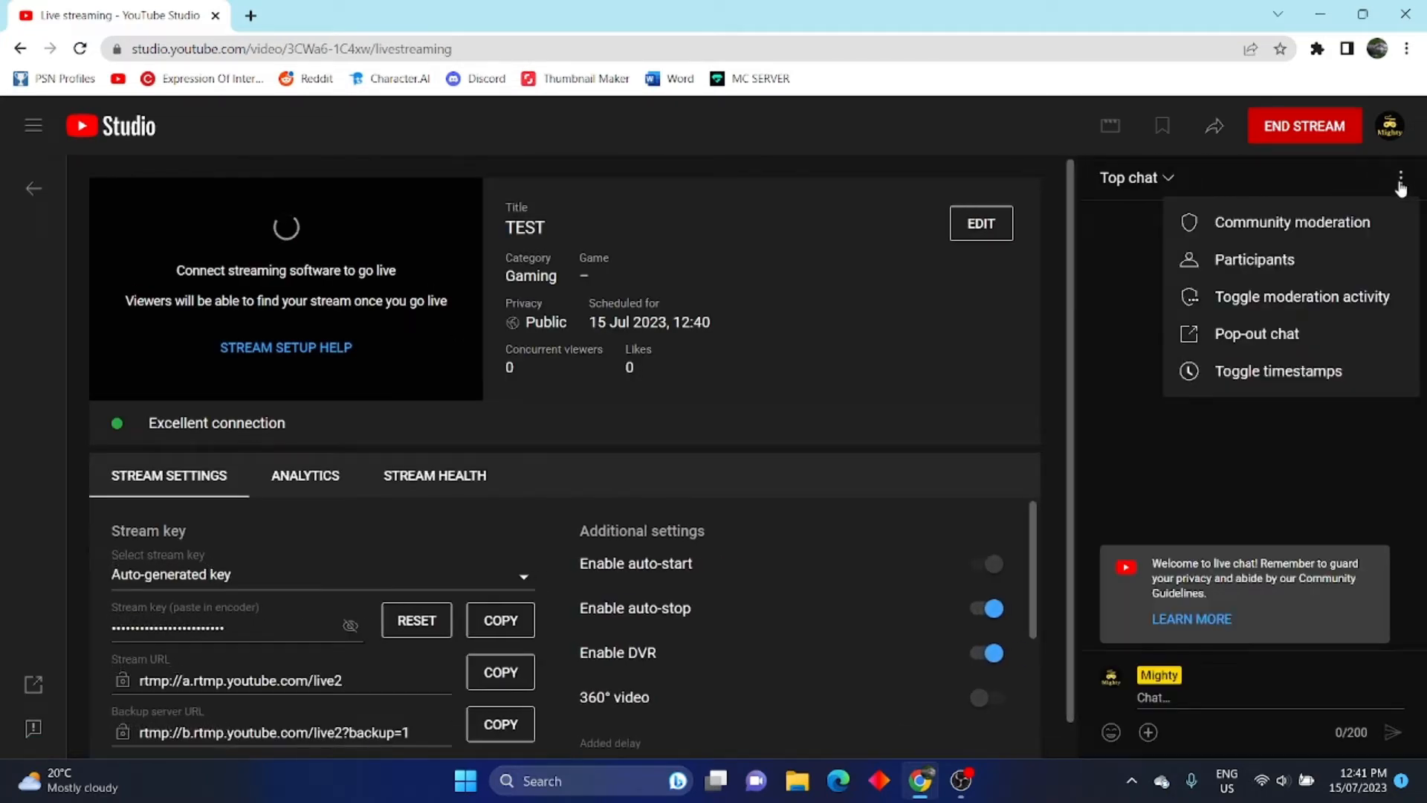
Step: Pop out the live chat and select the pop-out window's URL to copy
click(1257, 334)
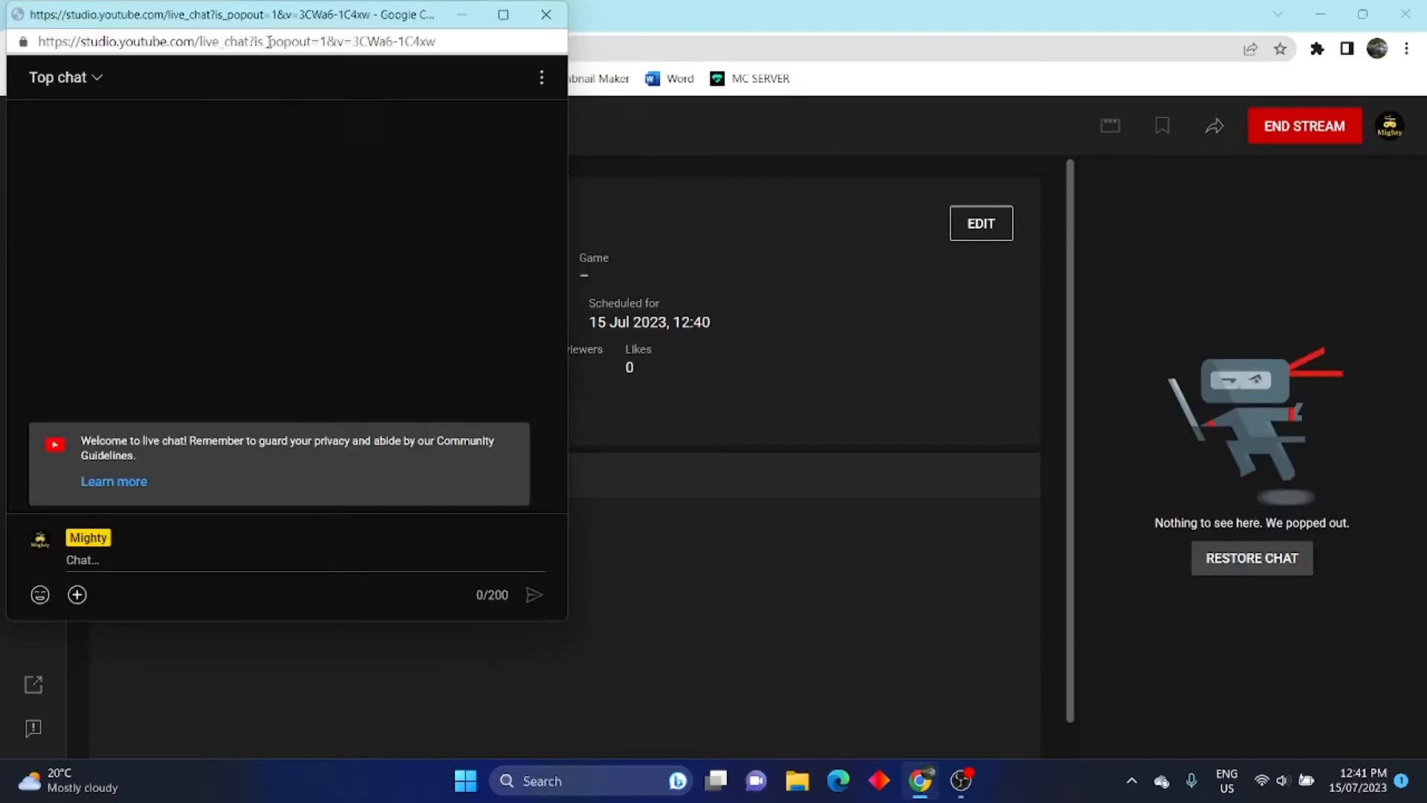
click(238, 42)
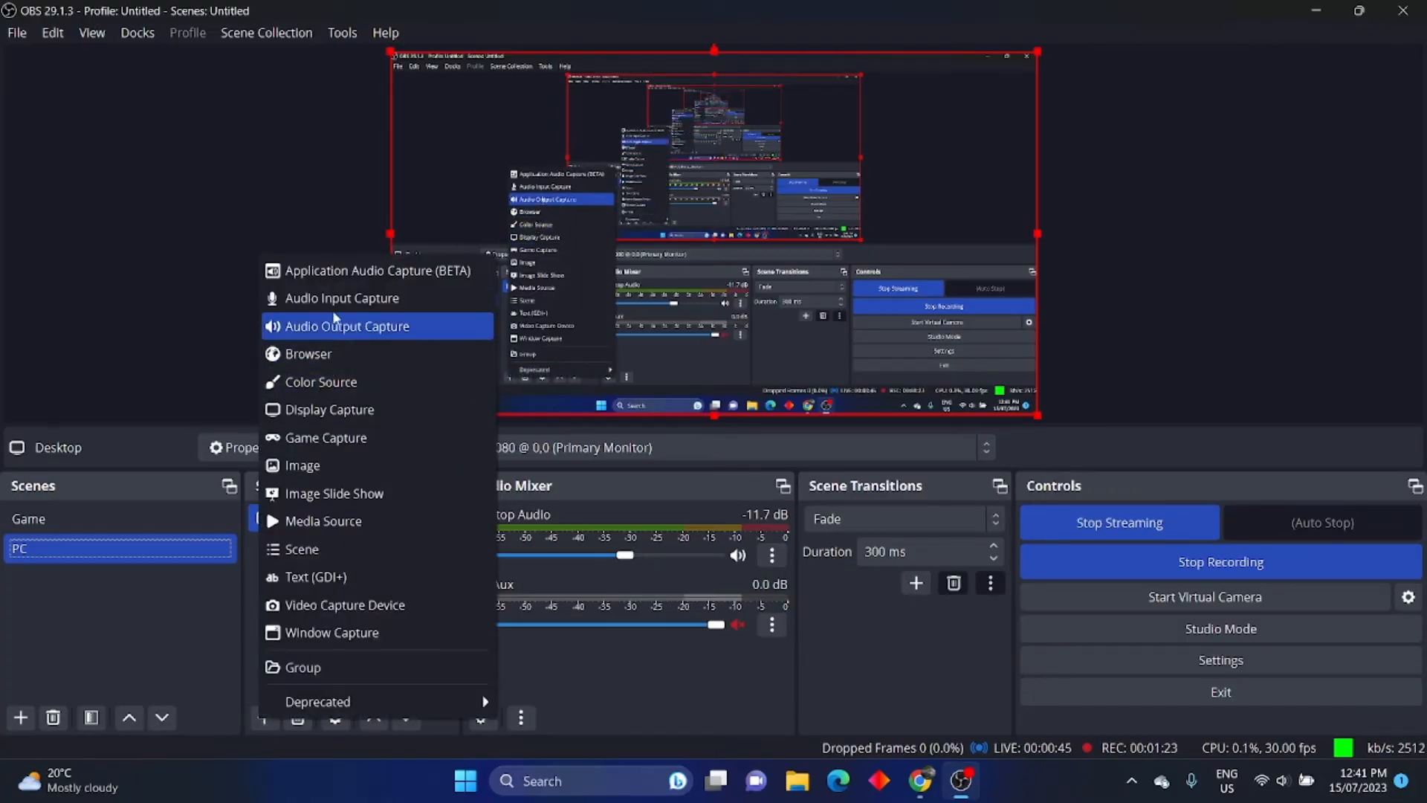
Step: Add a Browser source named 'Chat' to the PC scene
click(309, 354)
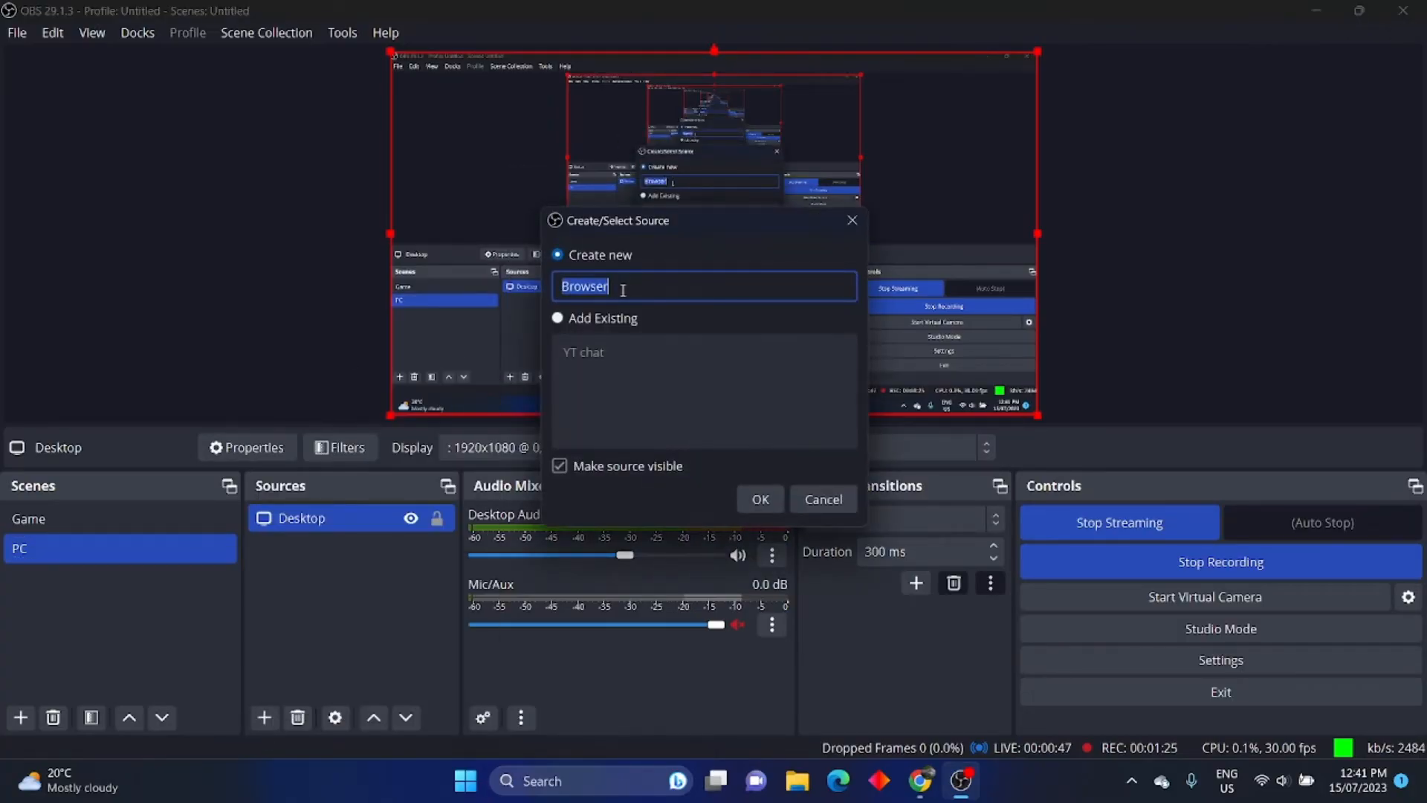
text(Chat)
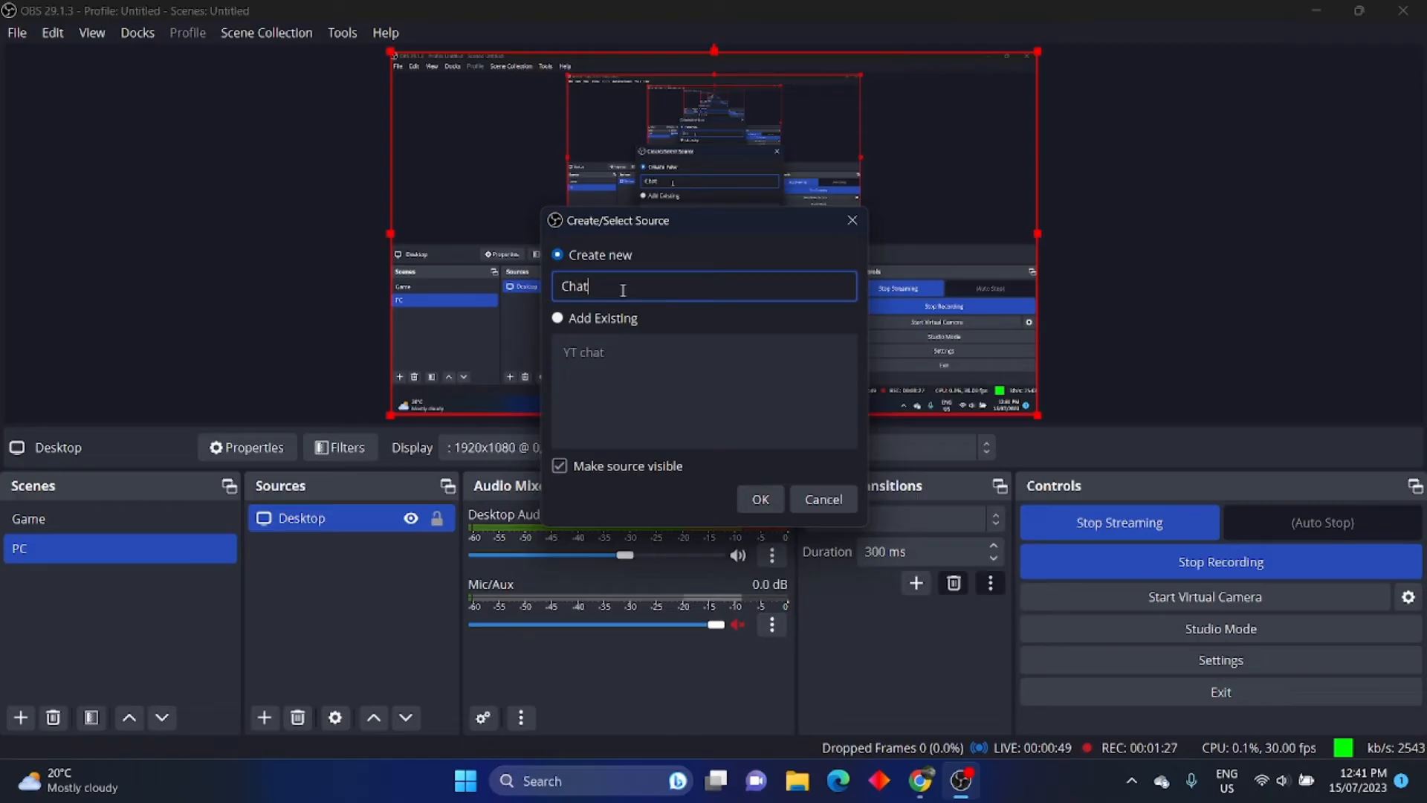
click(760, 500)
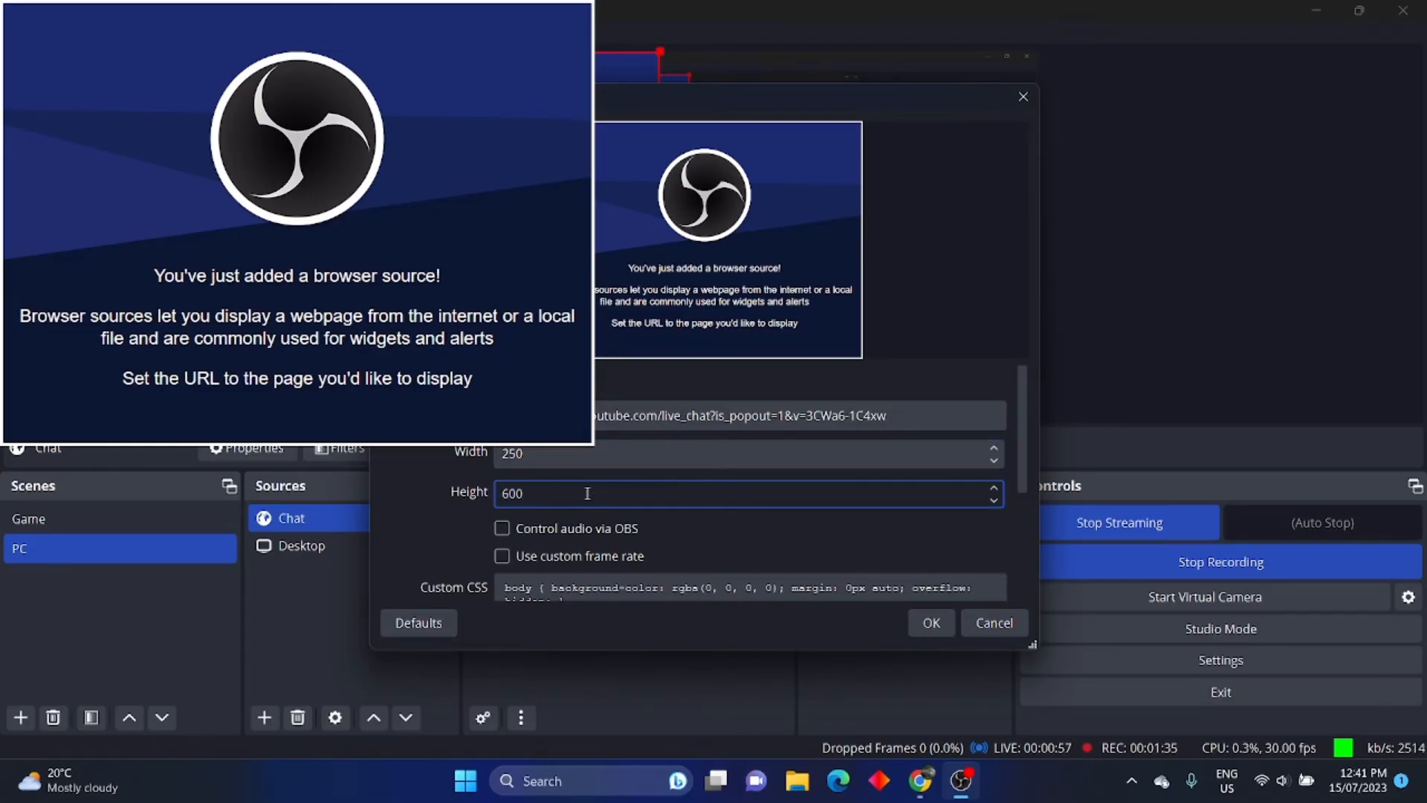
Step: Set the Chat source to the pop-out chat URL, 250 wide and 300 tall
text(300)
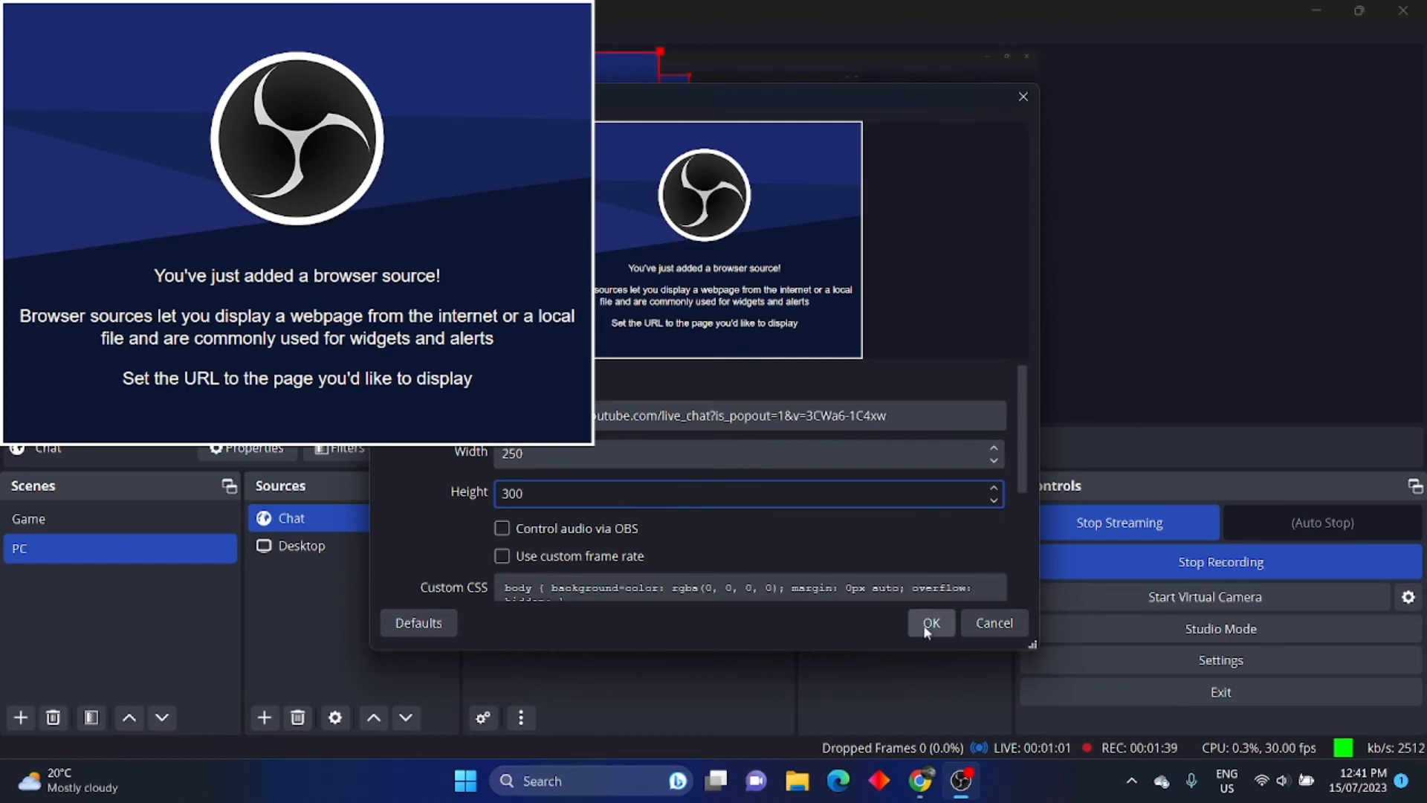
click(931, 623)
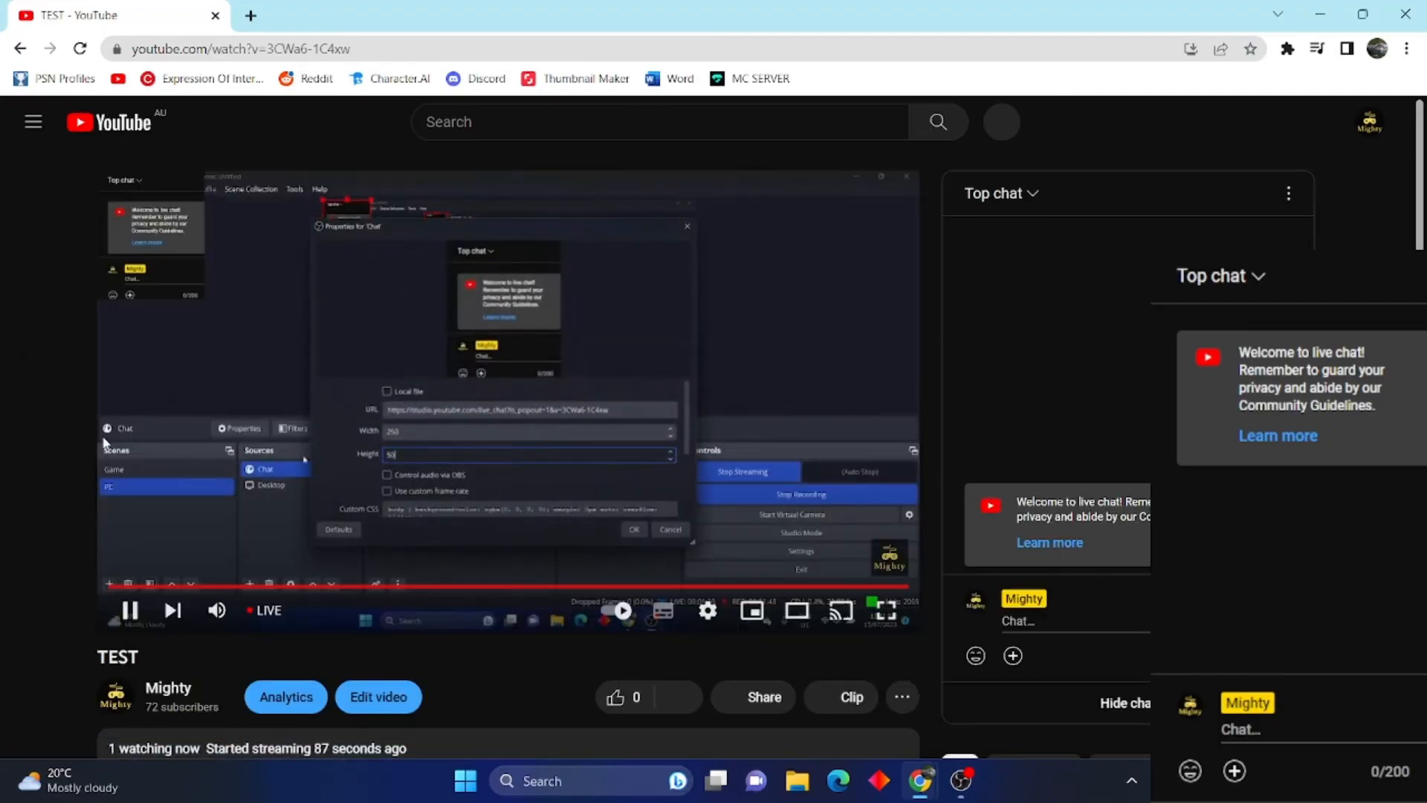
Step: Open the TEST stream's YouTube watch page to confirm the chat overlay shows
click(634, 530)
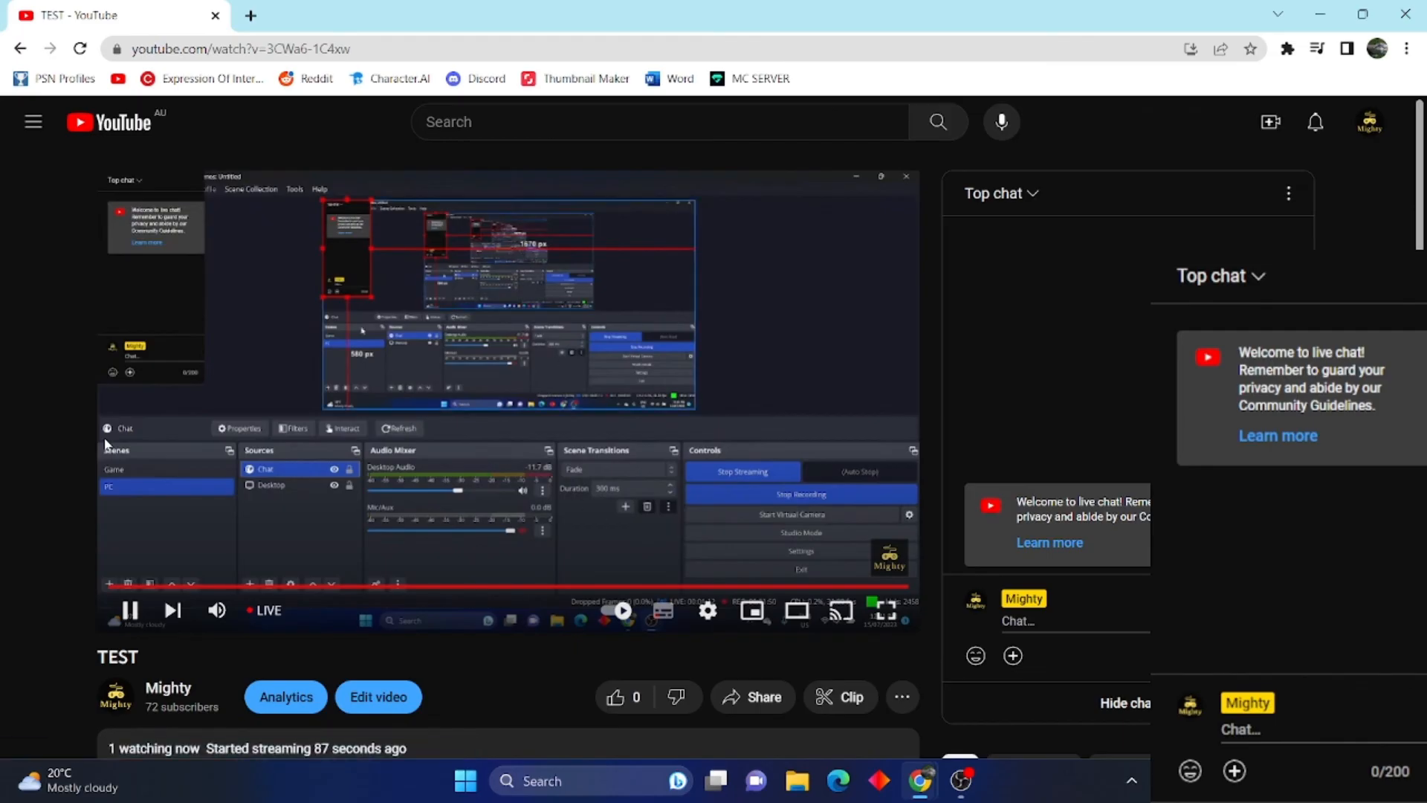